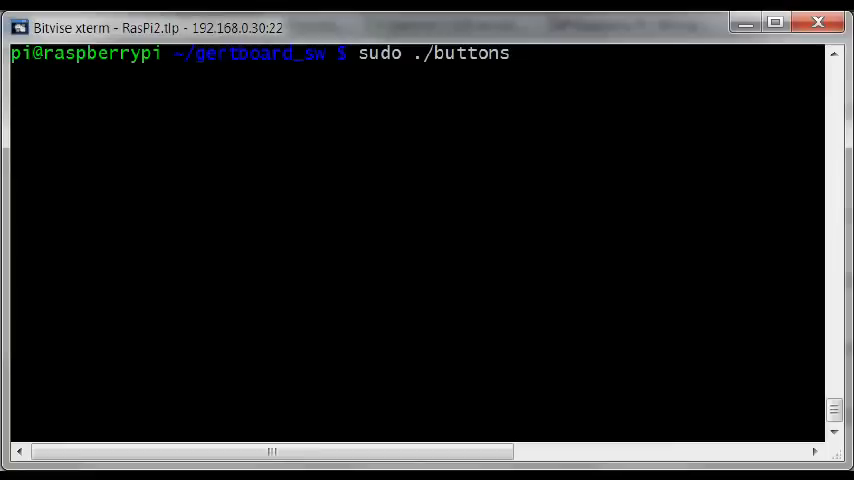
# Run sudo ./buttons to stream button states, then enter 'sudo python buttons-rg.py'.
pyautogui.press('Return')
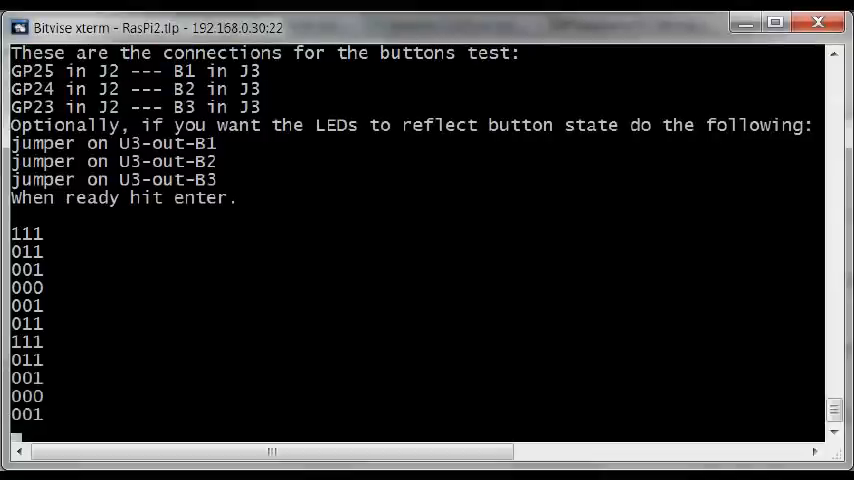
pyautogui.scroll(-3)
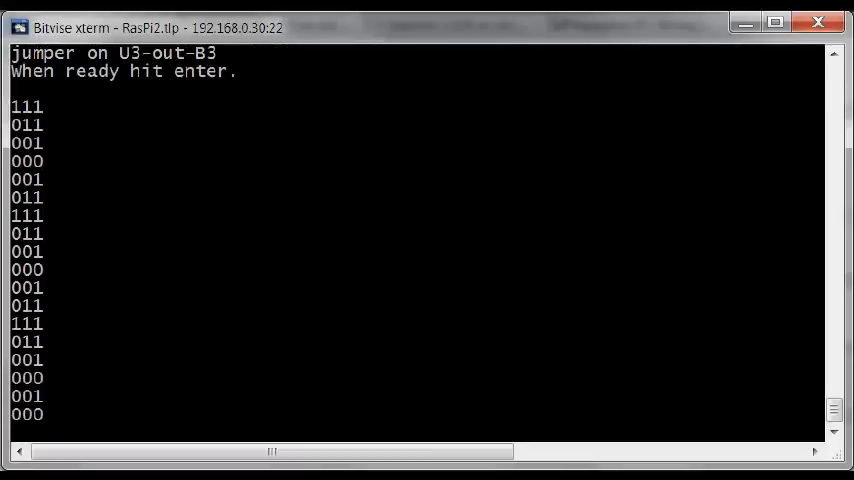
pyautogui.scroll(-3)
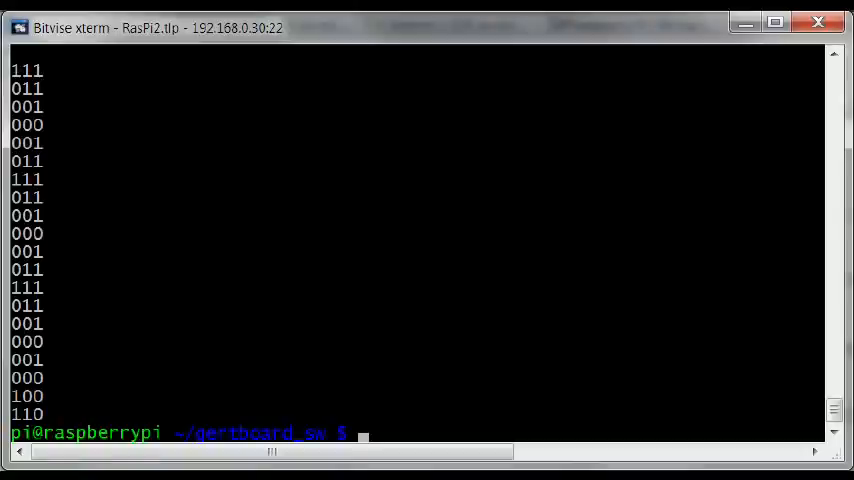
pyautogui.write('sudo python buttons-rg.py')
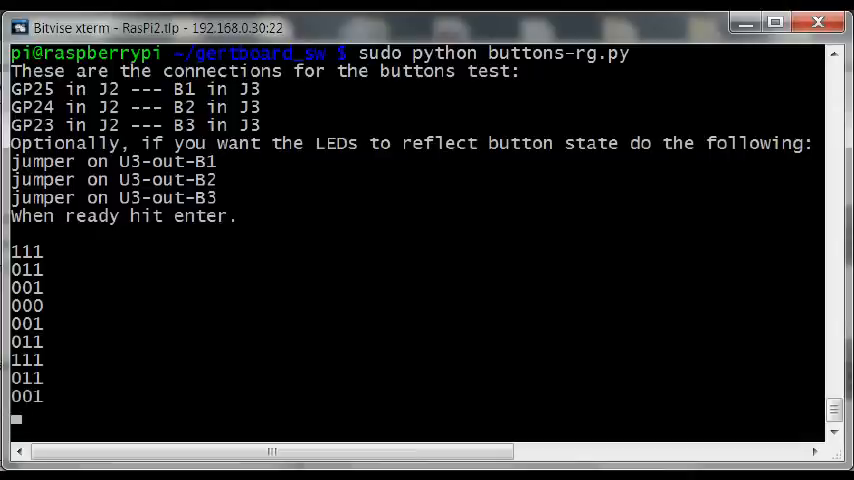
# Scroll through the buttons-rg.py output of button connections and changing button states.
pyautogui.scroll(-3)
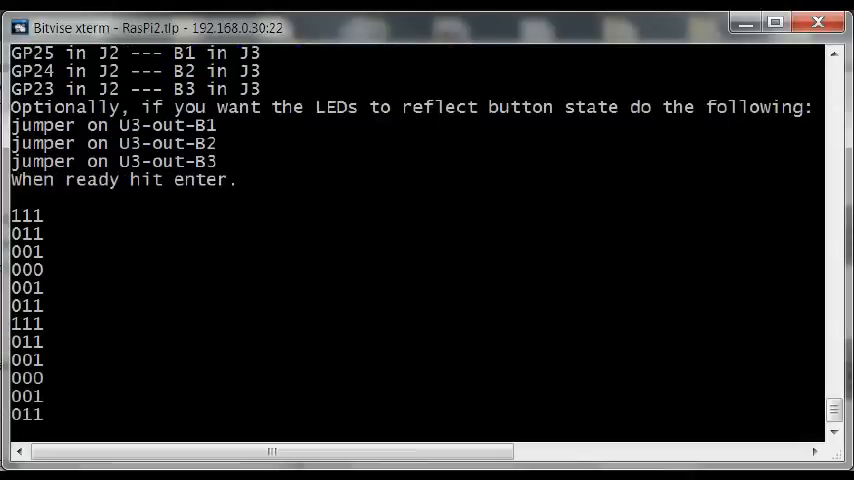
pyautogui.scroll(-3)
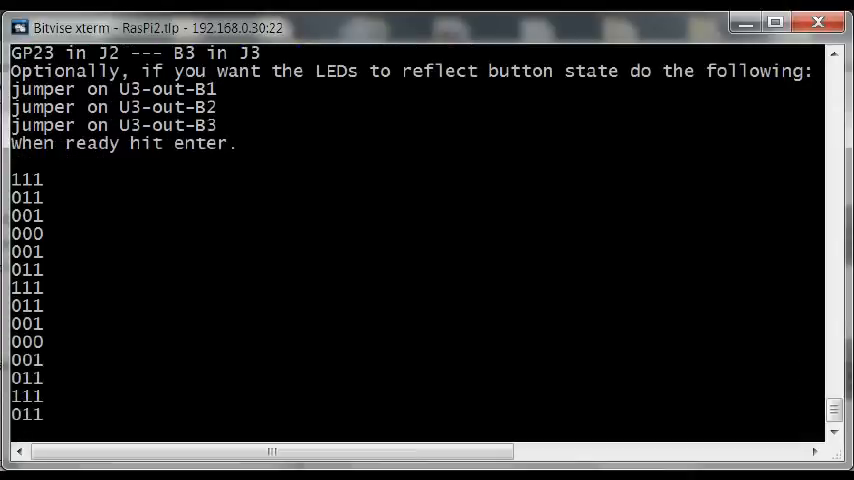